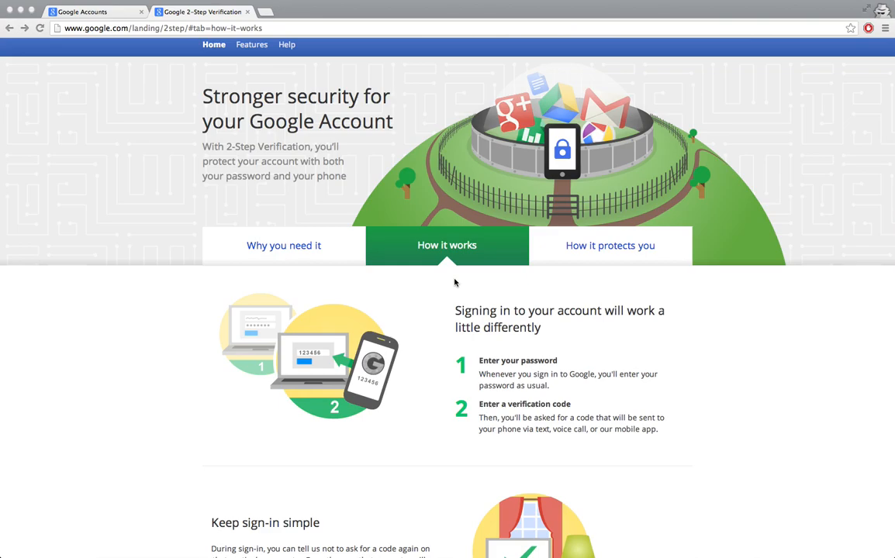
Step: Review how 2-Step Verification protects the Google account
scroll("down", 3)
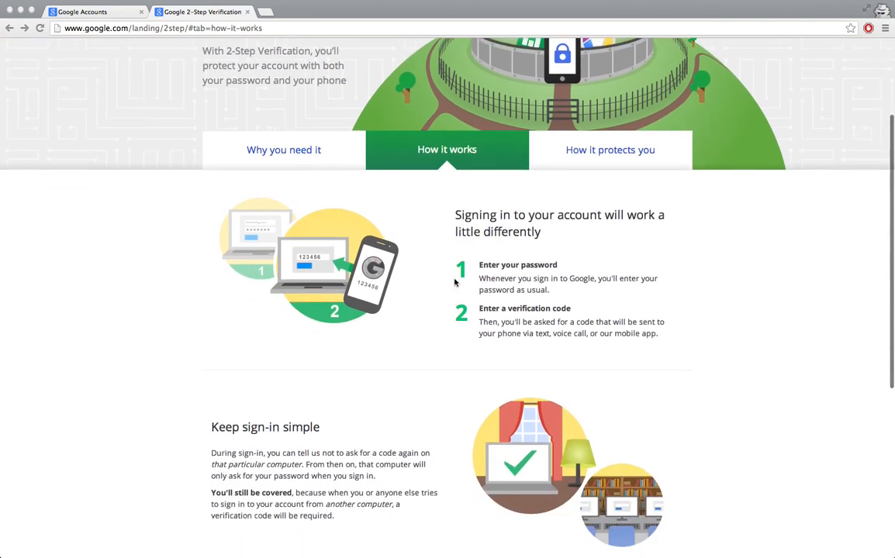
scroll("down", 3)
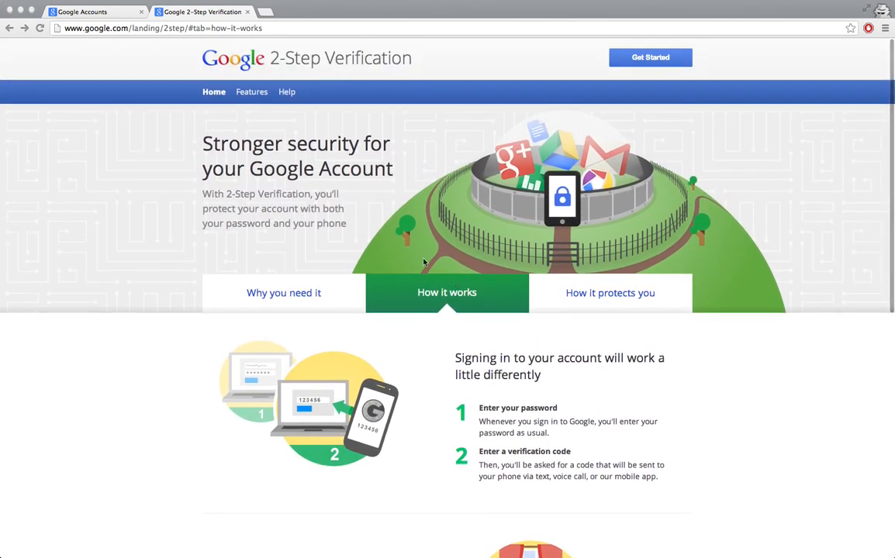
mouse_move(321, 310)
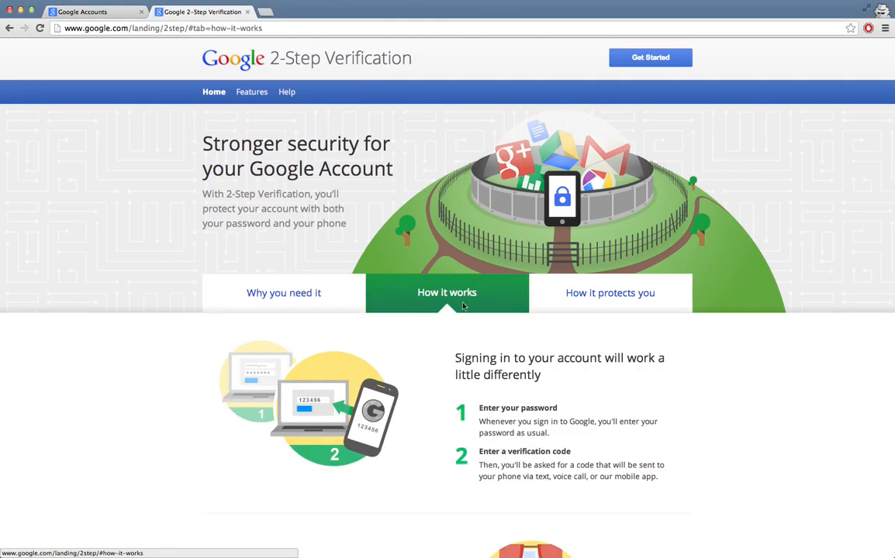
left_click(609, 292)
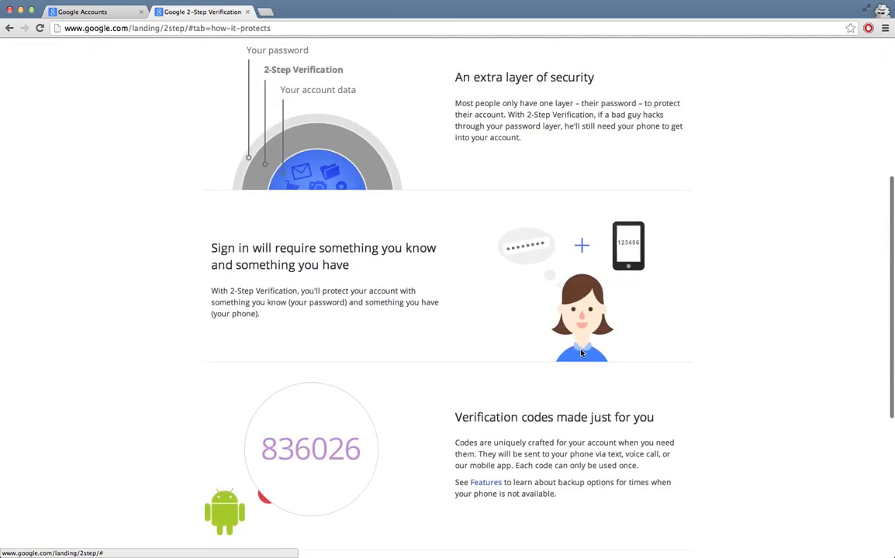
scroll("down", 3)
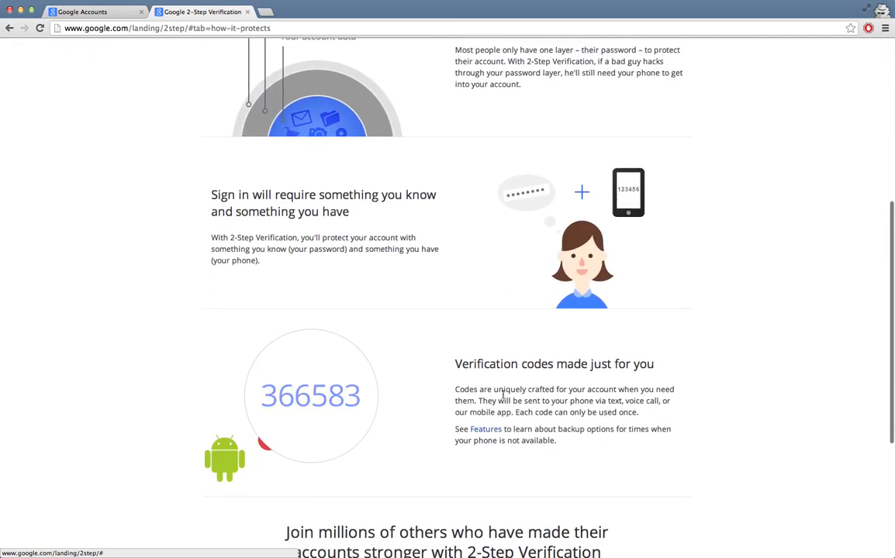
scroll("up", 3)
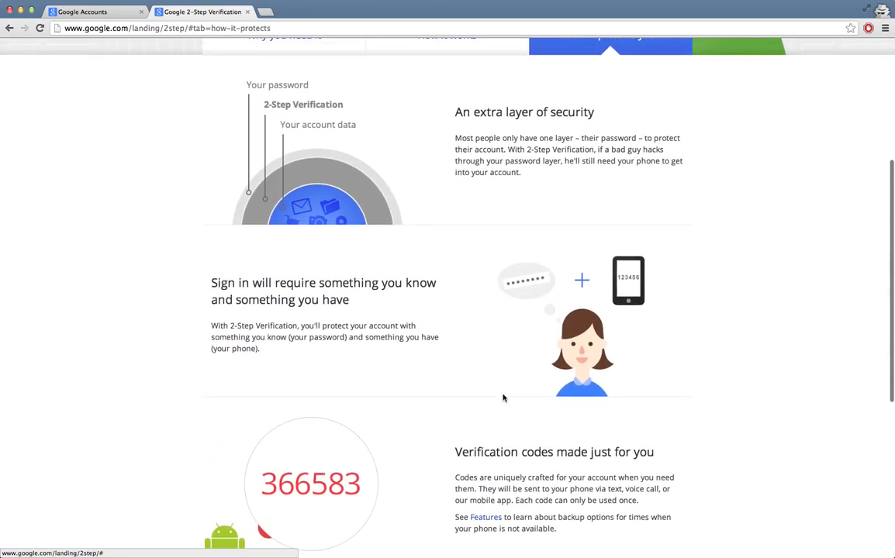
scroll("up", 3)
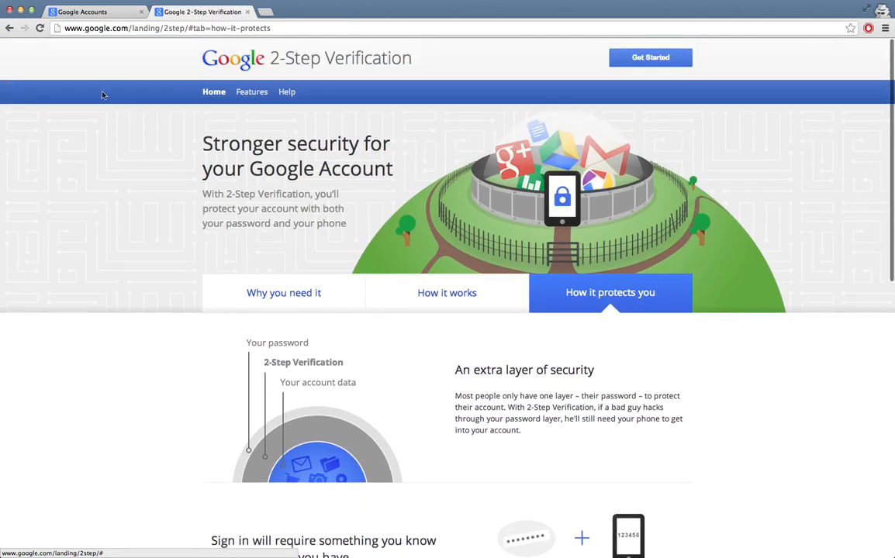
Step: Get started with 2-Step Verification and sign in to reach the account overview
left_click(650, 57)
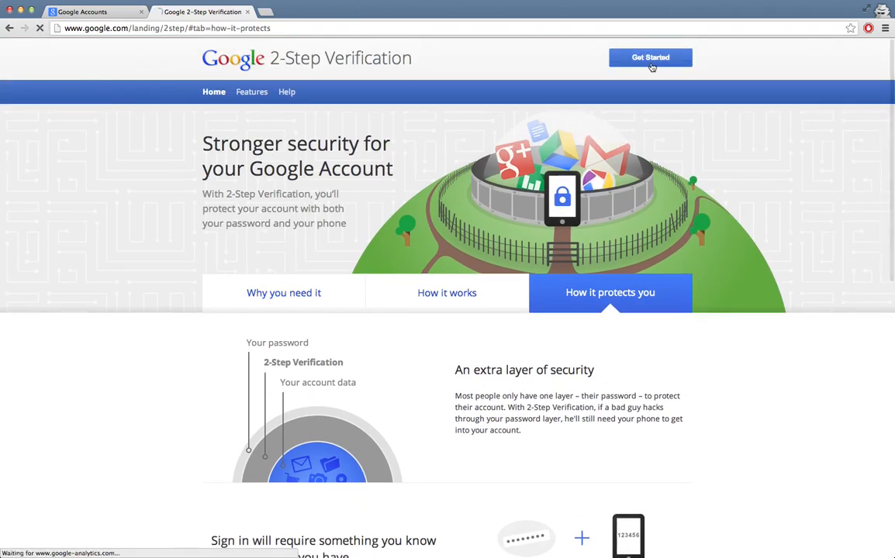
left_click(650, 58)
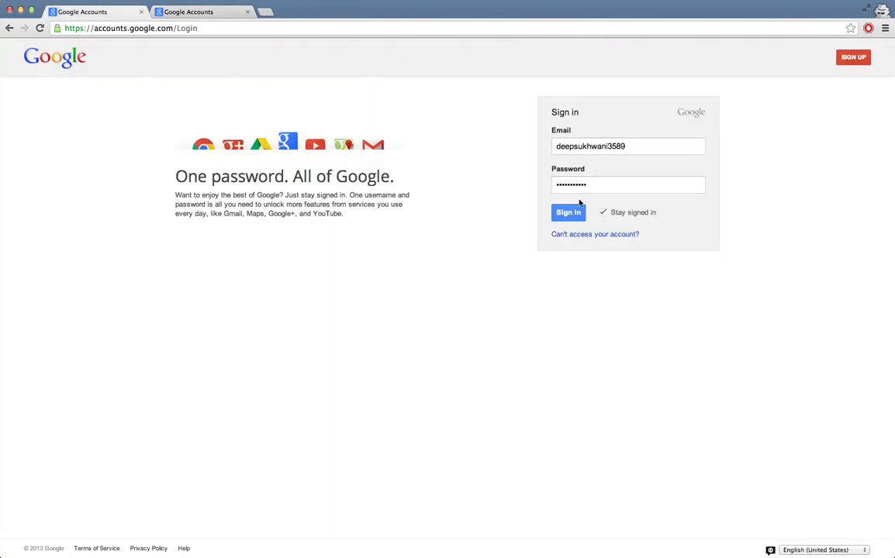
left_click(568, 212)
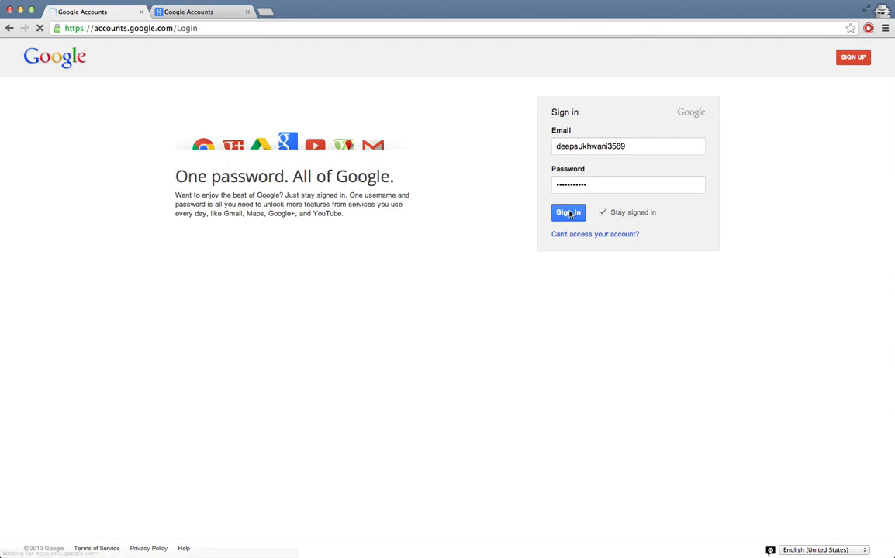
left_click(568, 213)
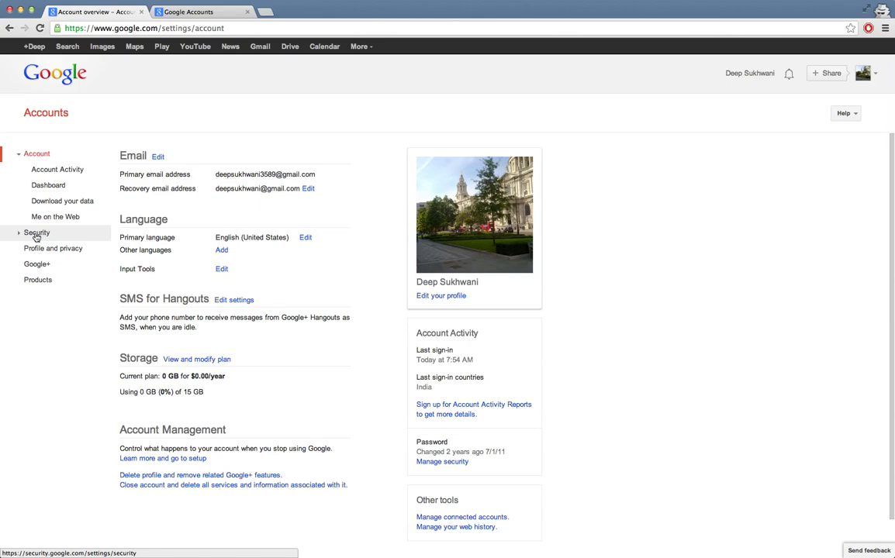
Step: From Security settings, edit 2-step verification to reach its introduction page (currently off)
left_click(37, 232)
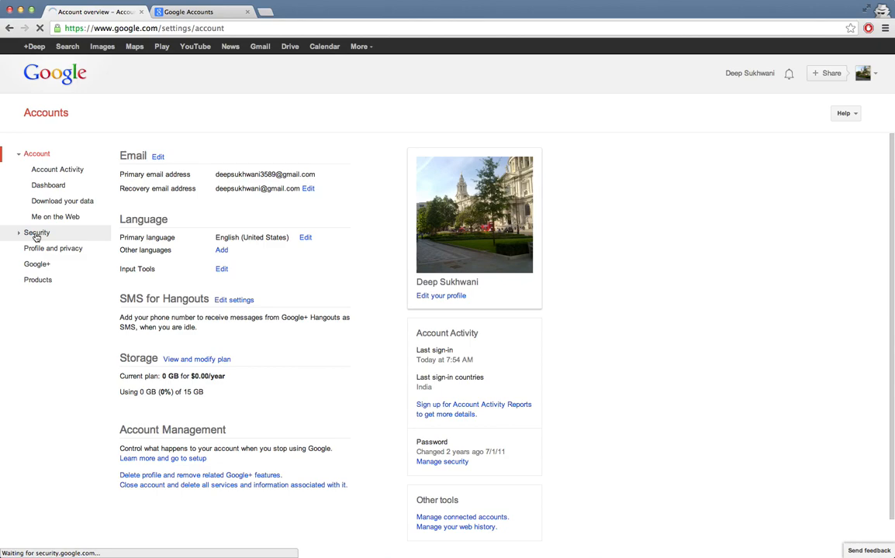
left_click(37, 232)
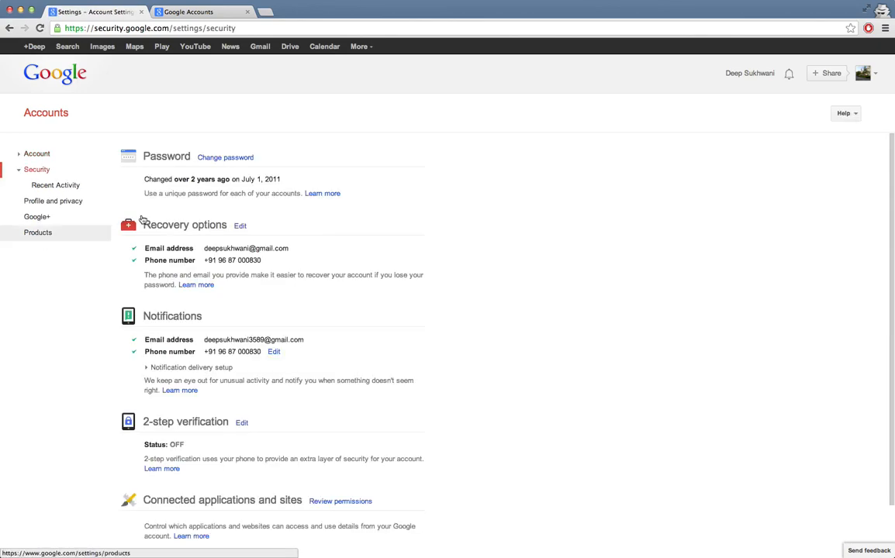
scroll("down", 3)
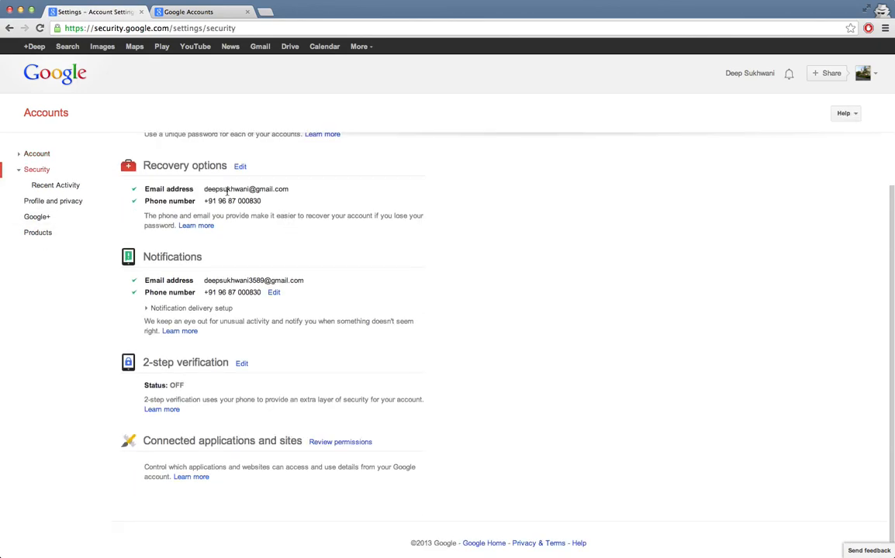
mouse_move(260, 261)
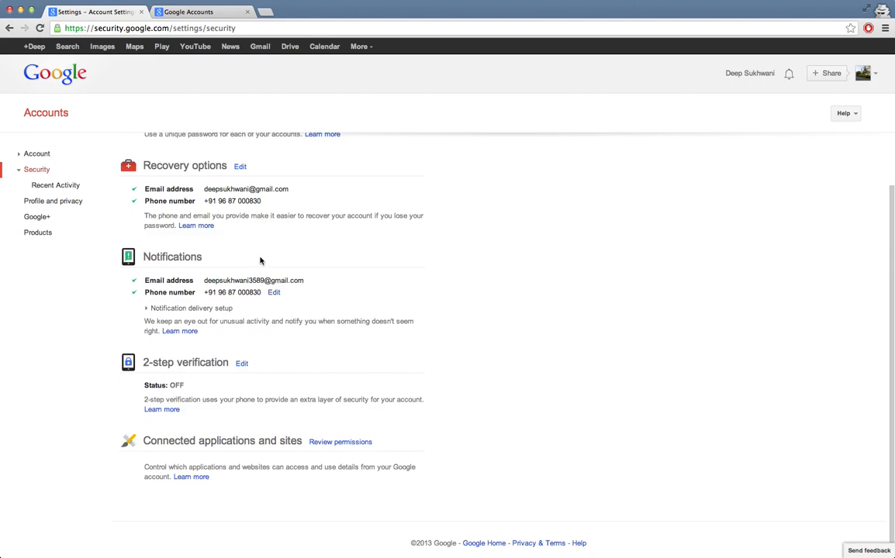
mouse_move(248, 255)
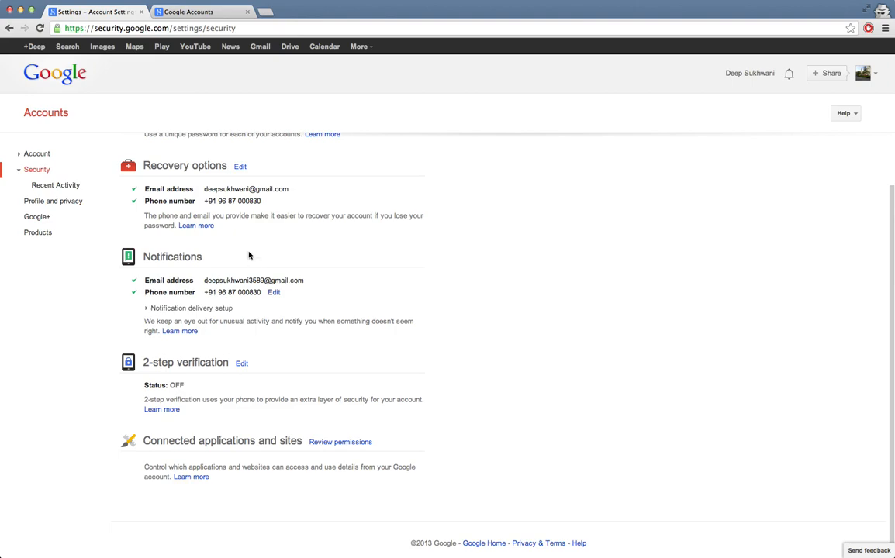
mouse_move(267, 234)
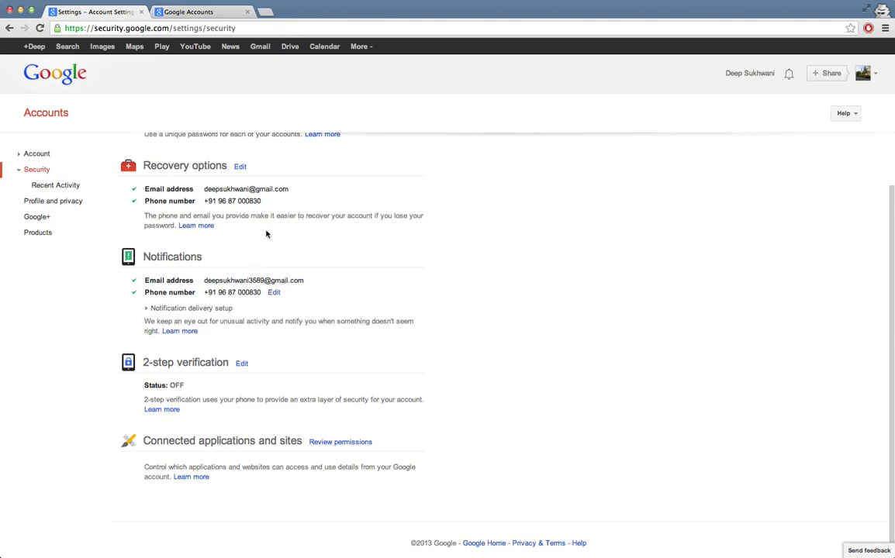
mouse_move(165, 369)
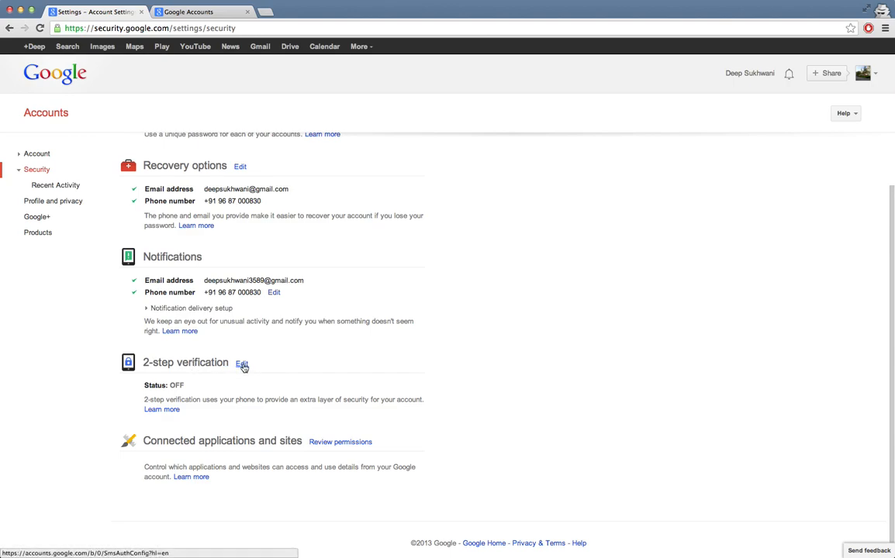
mouse_move(217, 372)
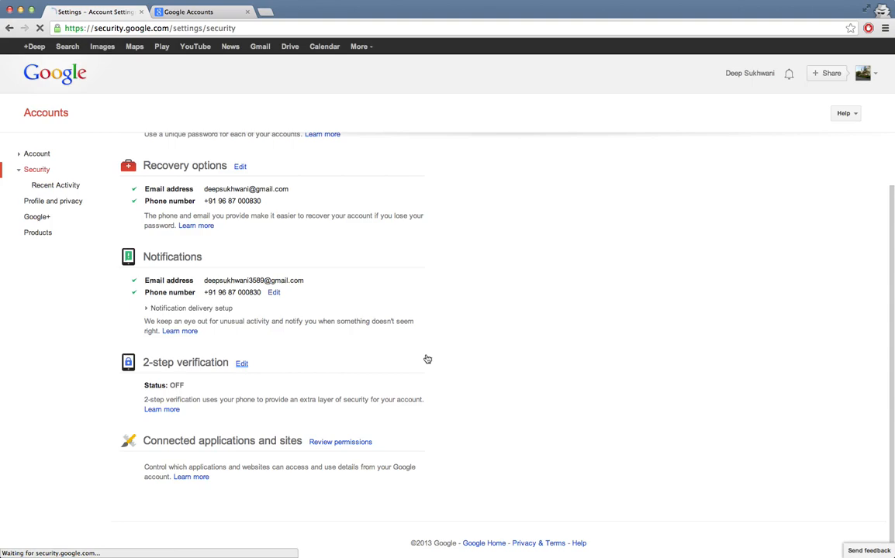
left_click(242, 362)
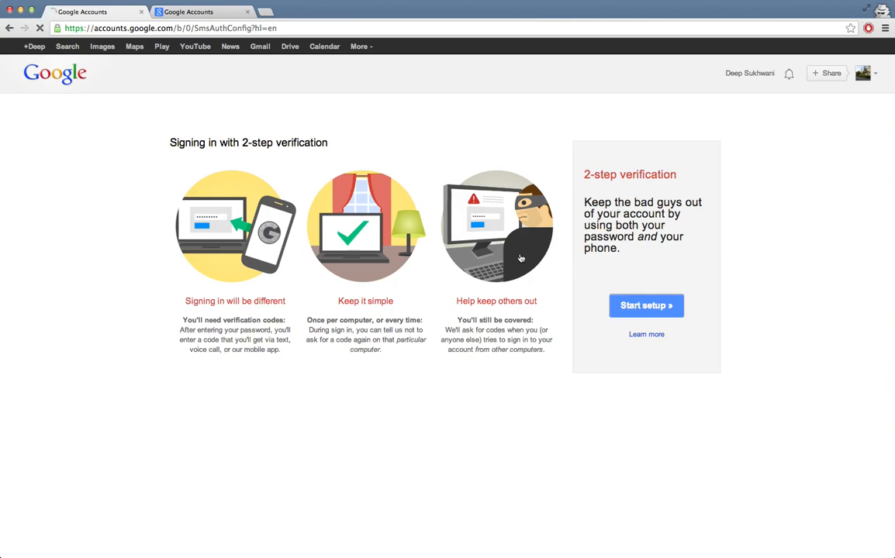
Step: Start setup, keep the registered phone number and send a verification code by text message (SMS)
left_click(645, 304)
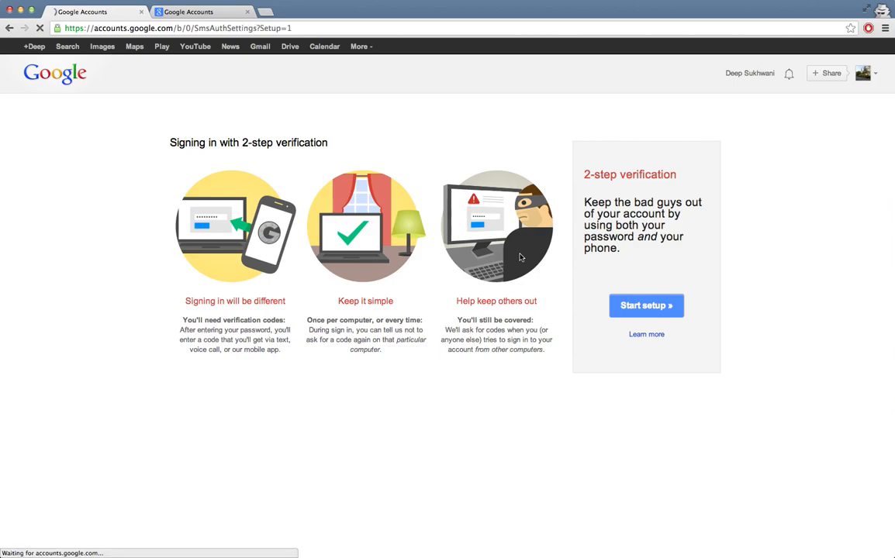
left_click(645, 305)
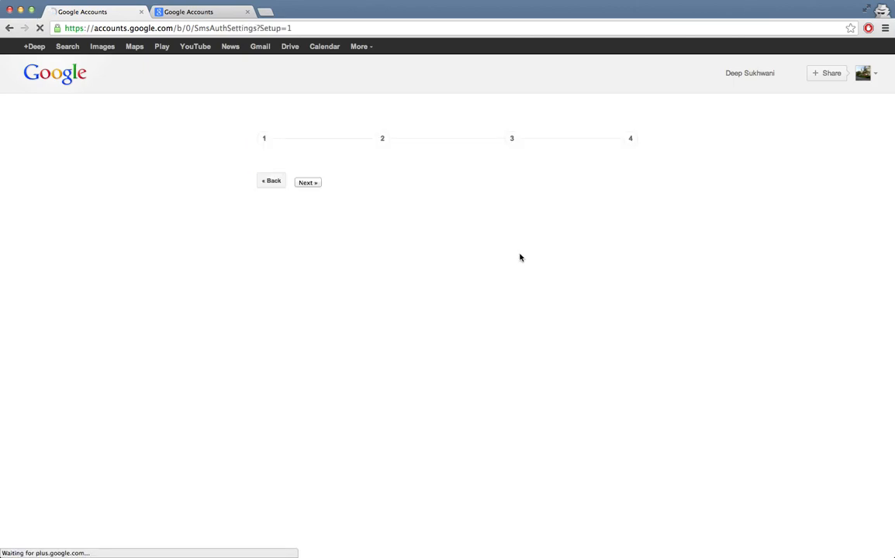
left_click(307, 183)
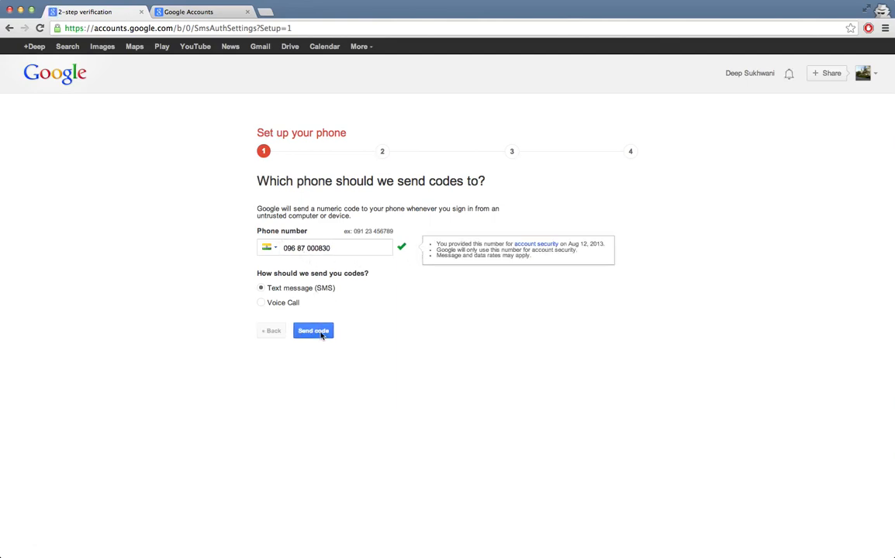
left_click(313, 331)
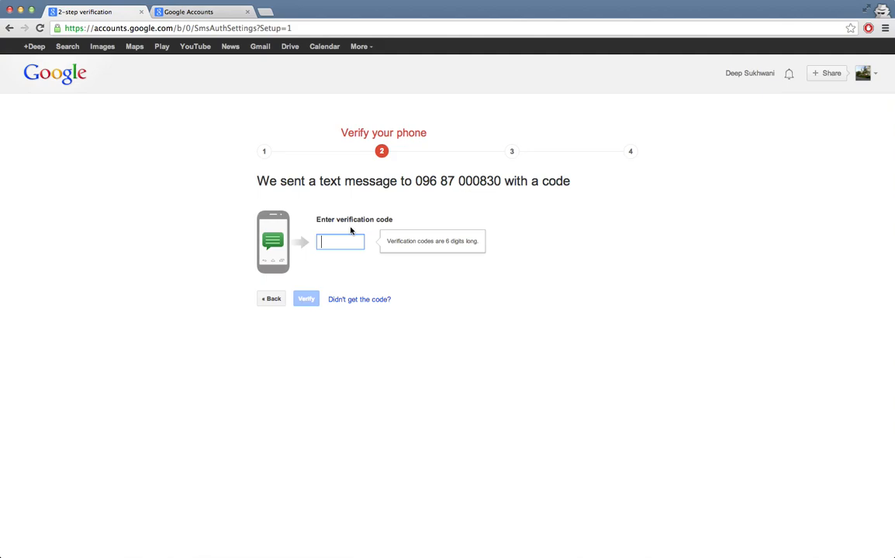
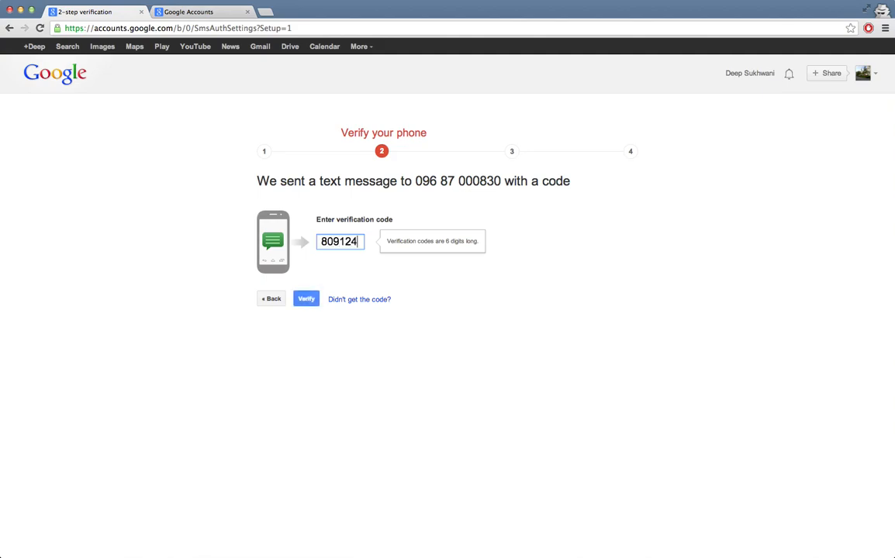
left_click(306, 298)
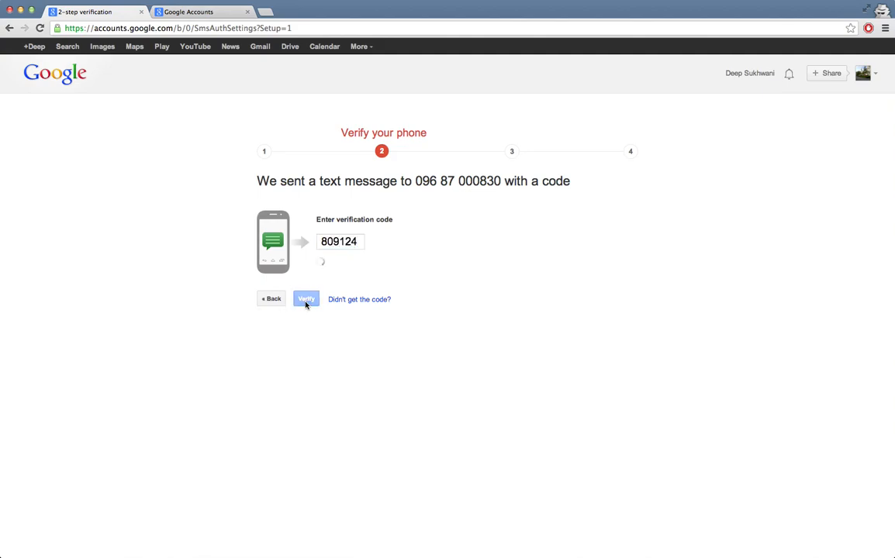
left_click(306, 298)
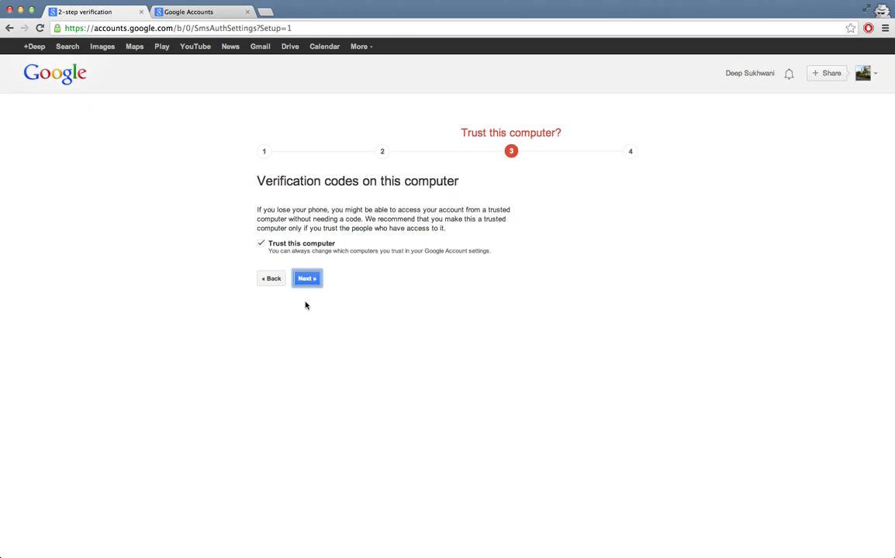
Step: Decline to trust this computer and confirm, turning 2-step verification ON
left_click(261, 243)
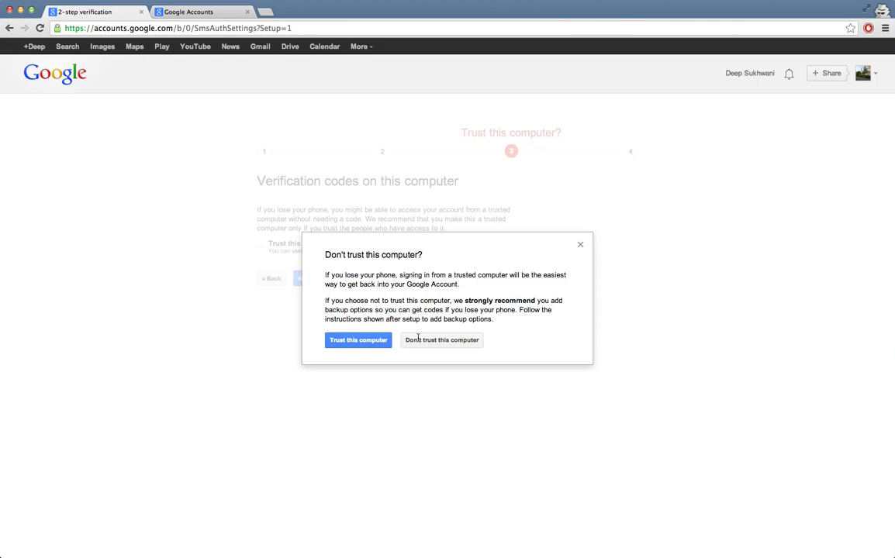
left_click(442, 340)
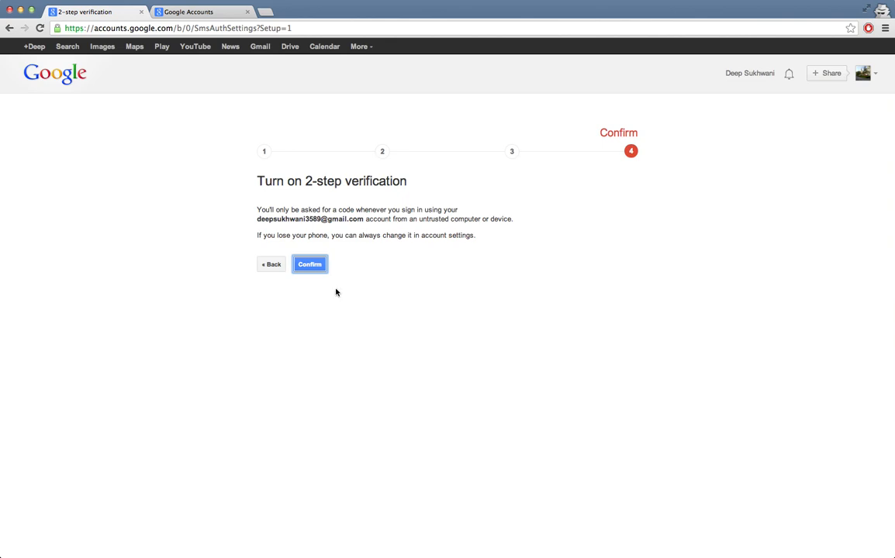
left_click(310, 263)
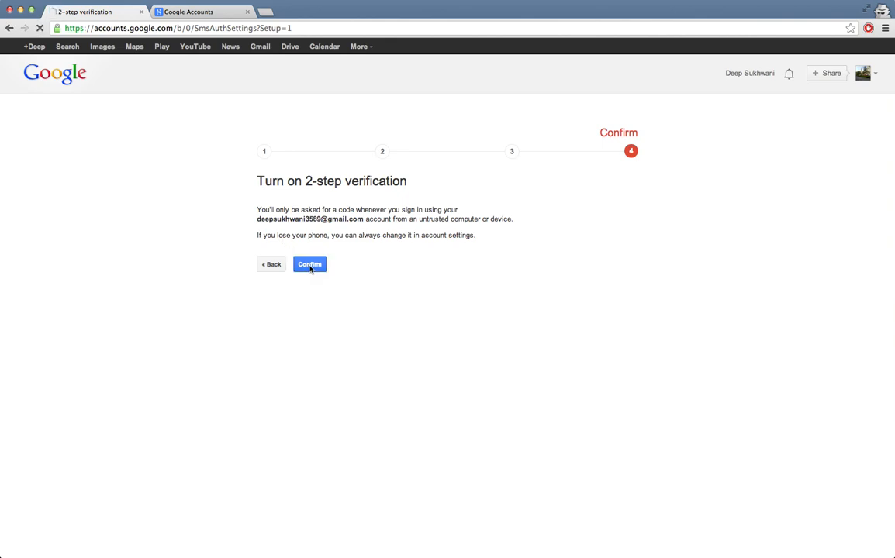
left_click(310, 264)
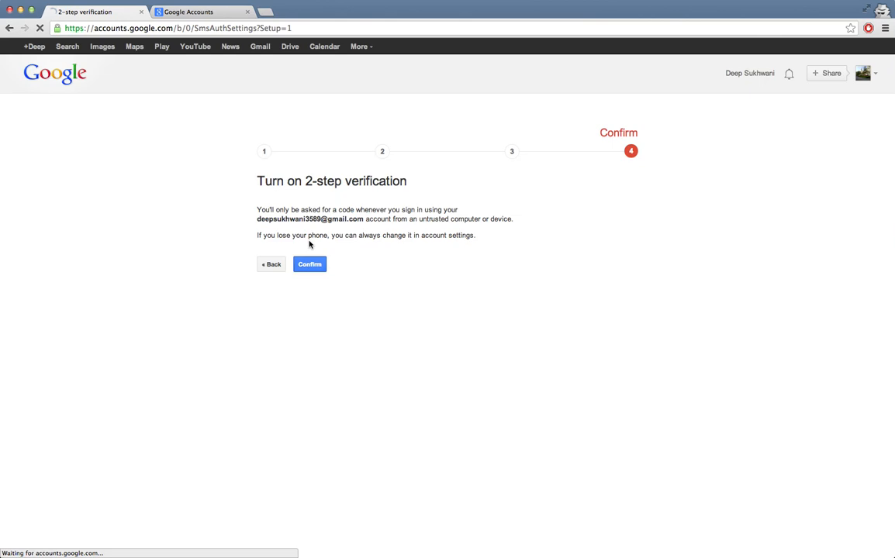
left_click(310, 264)
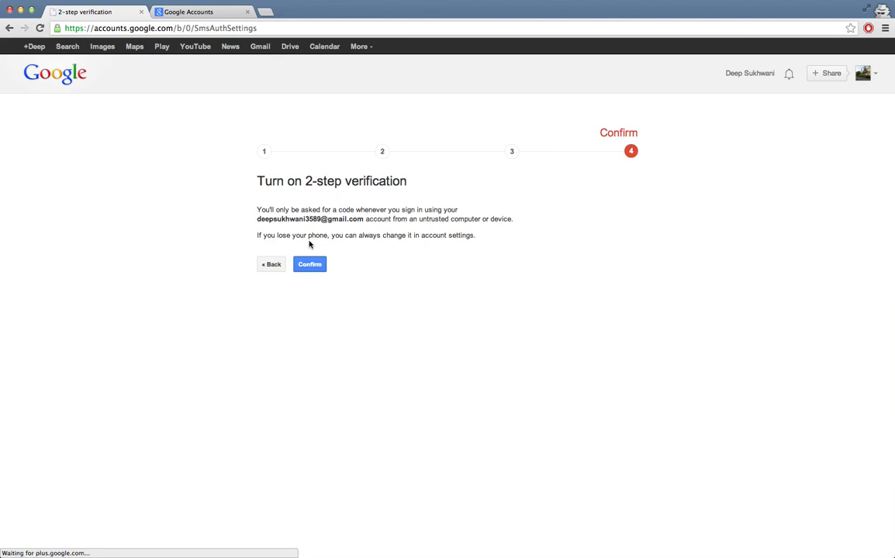
left_click(310, 263)
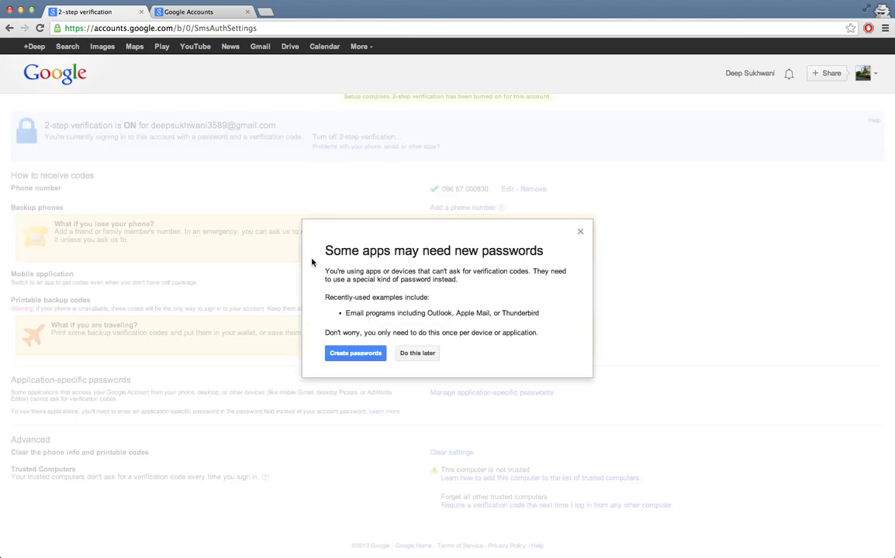
mouse_move(397, 301)
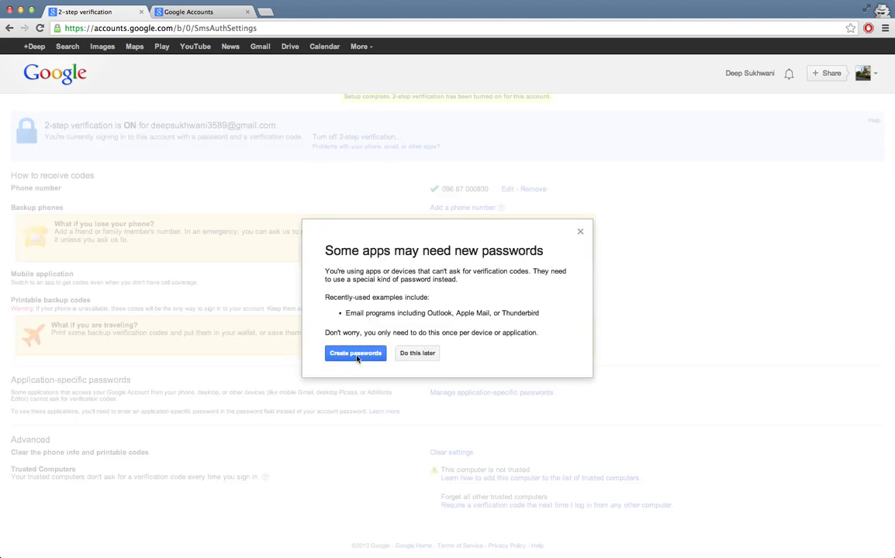
mouse_move(580, 232)
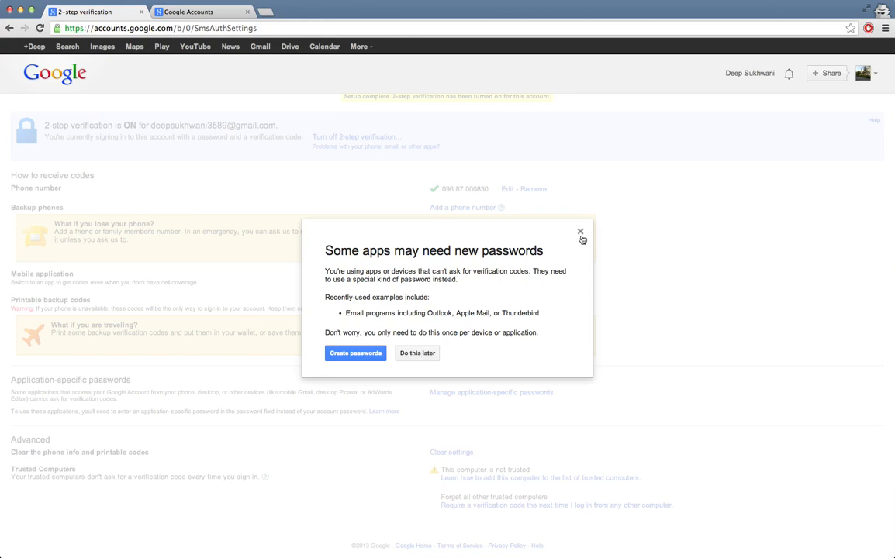
Step: Dismiss the 'Some apps may need new passwords' dialog and acknowledge the configure-later notice
left_click(417, 354)
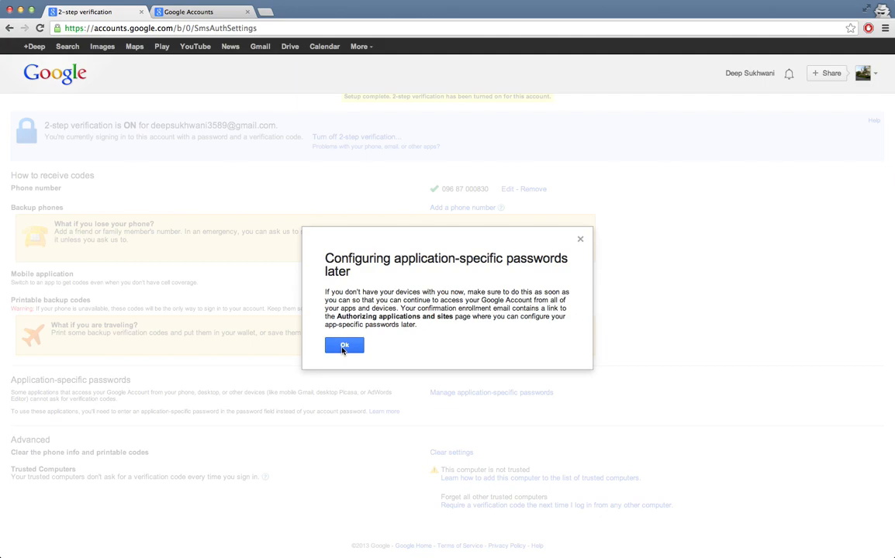
left_click(344, 344)
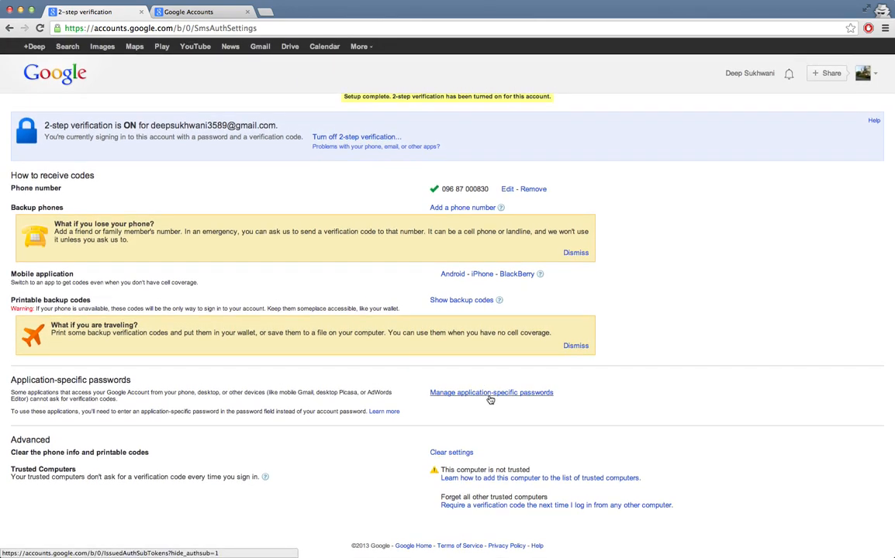
mouse_move(495, 400)
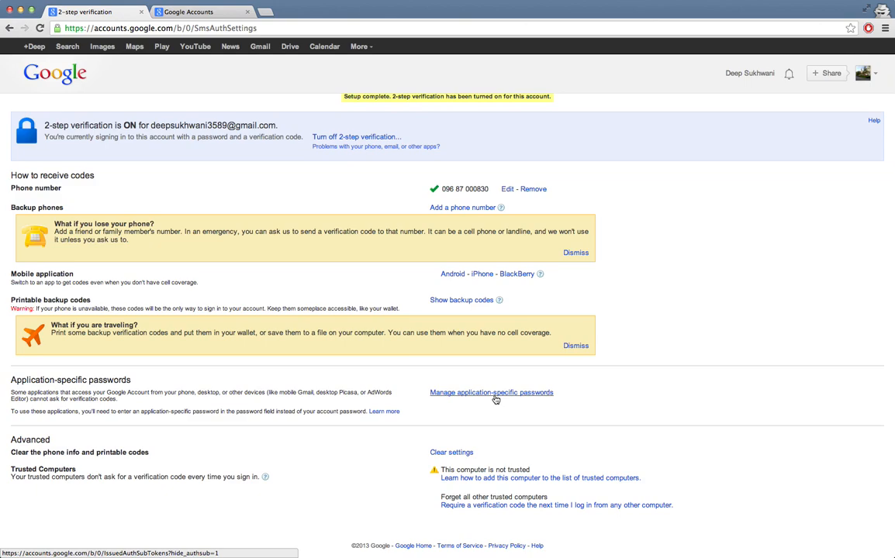
Step: Choose Manage application-specific passwords, which brings up password re-verification
left_click(490, 392)
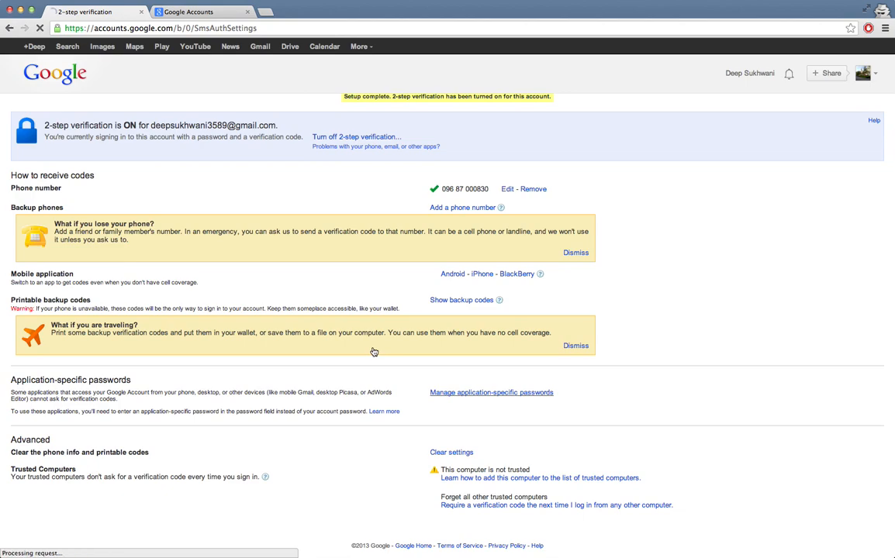
left_click(490, 392)
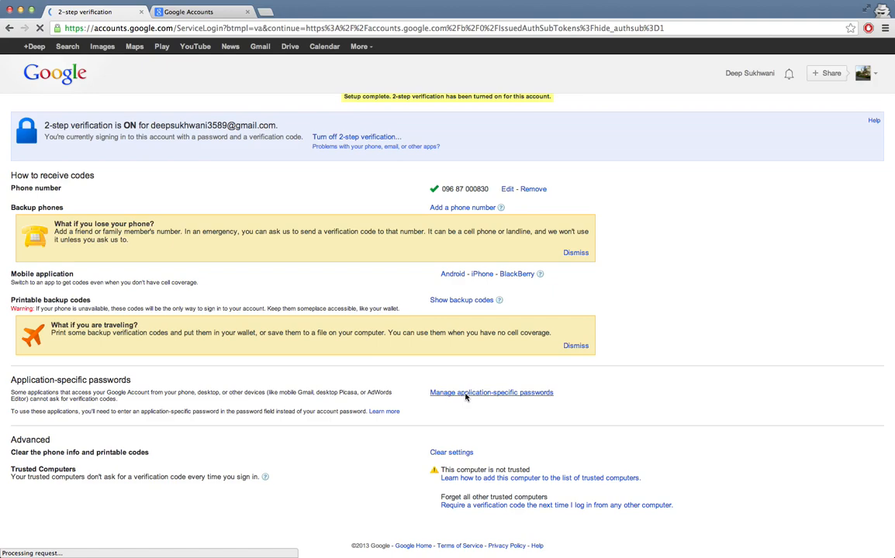
left_click(490, 392)
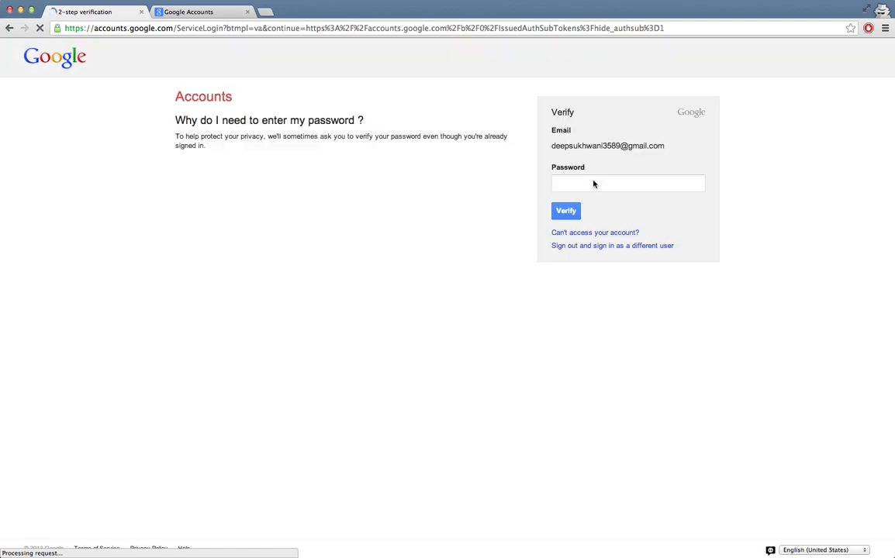
Step: Re-enter and verify the account password, returning to the 2-step verification settings
left_click(628, 183)
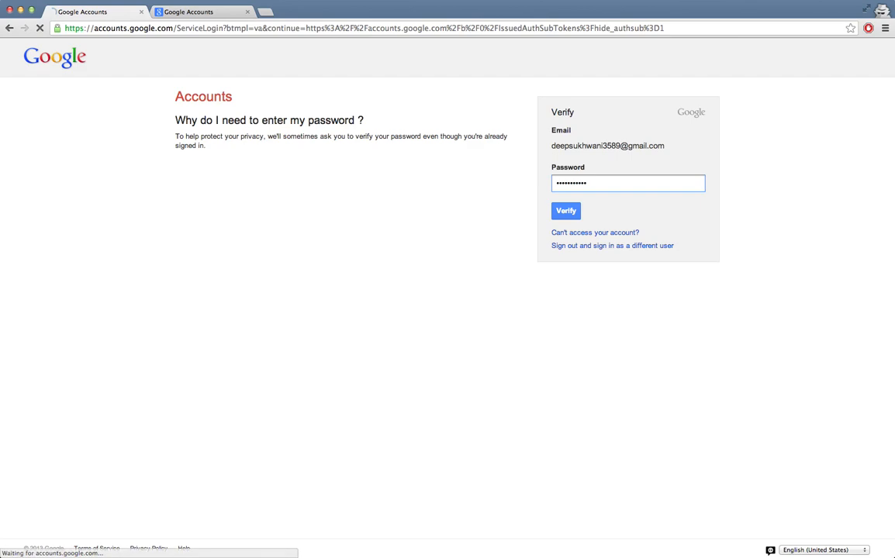
left_click(564, 210)
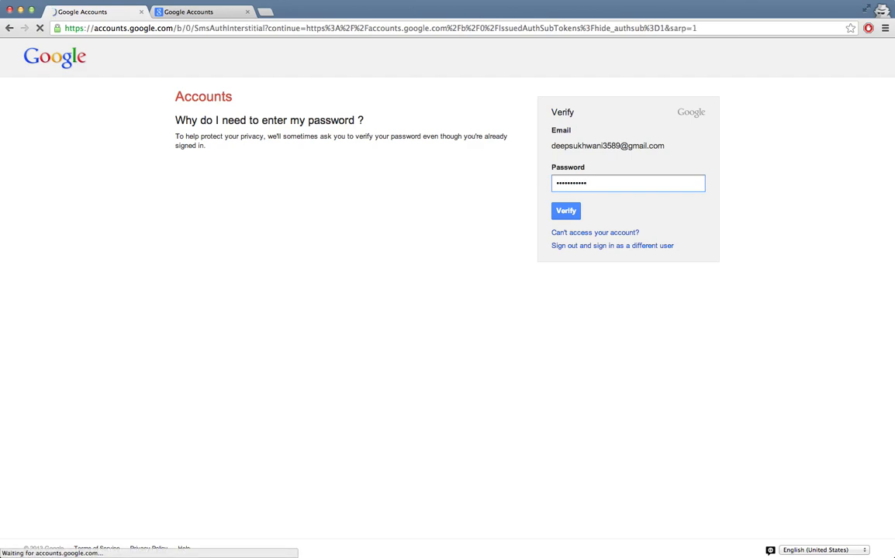
left_click(564, 211)
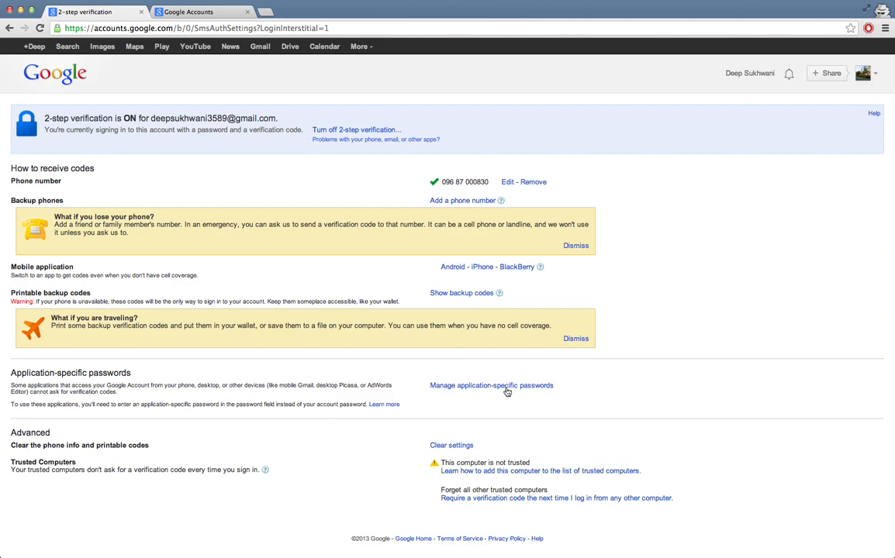
Step: Manage application-specific passwords again and verify the account password to reach the app passwords page
left_click(490, 384)
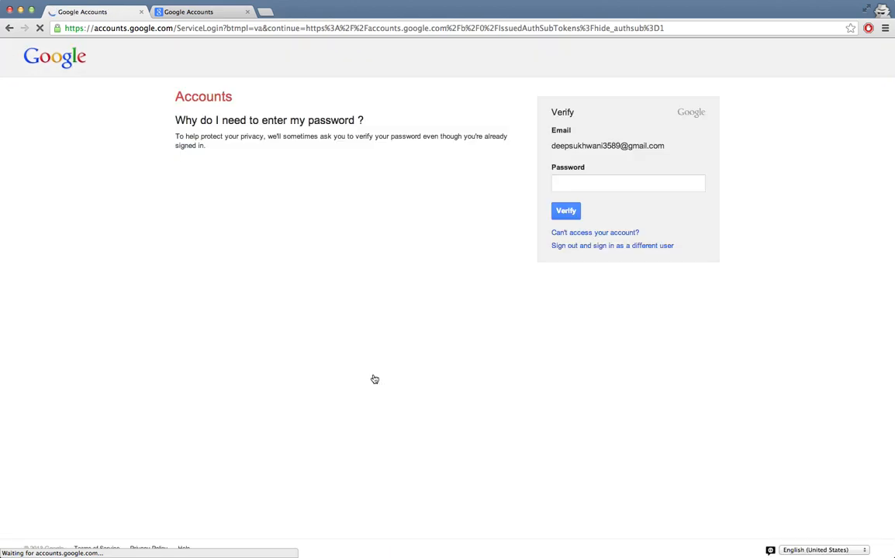
left_click(628, 183)
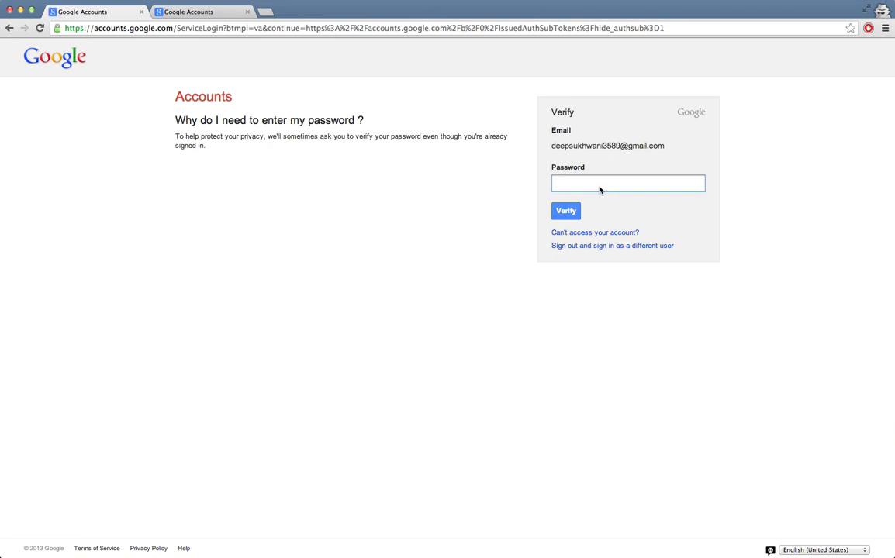
type("password")
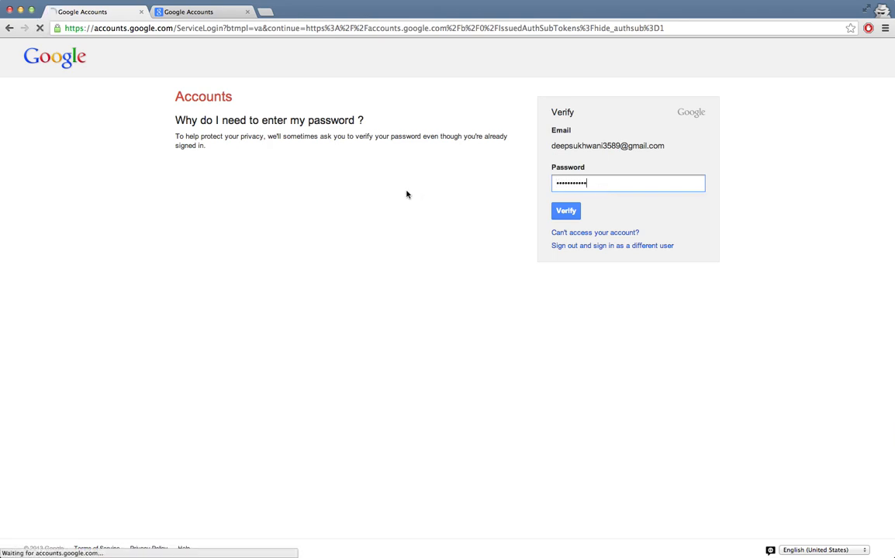
left_click(565, 211)
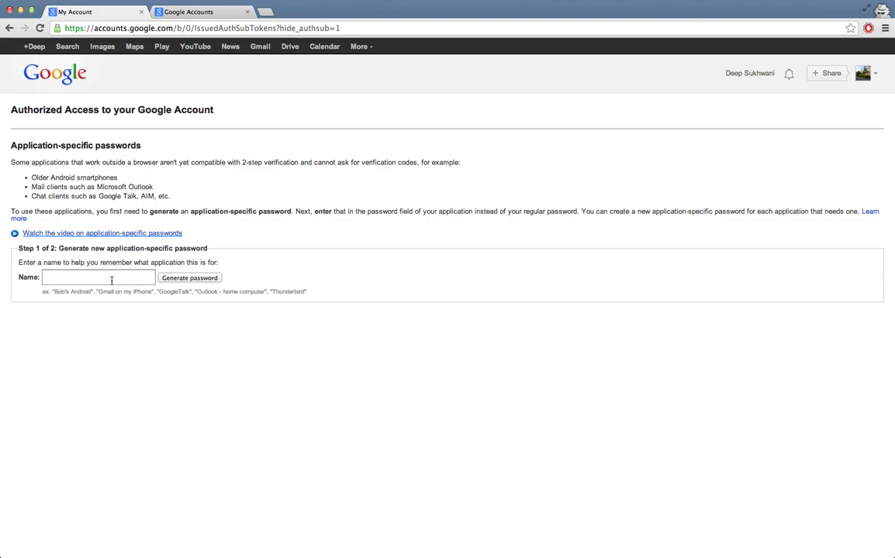
Step: Name the new app password 'Apple Mail' and generate it
type("Outl")
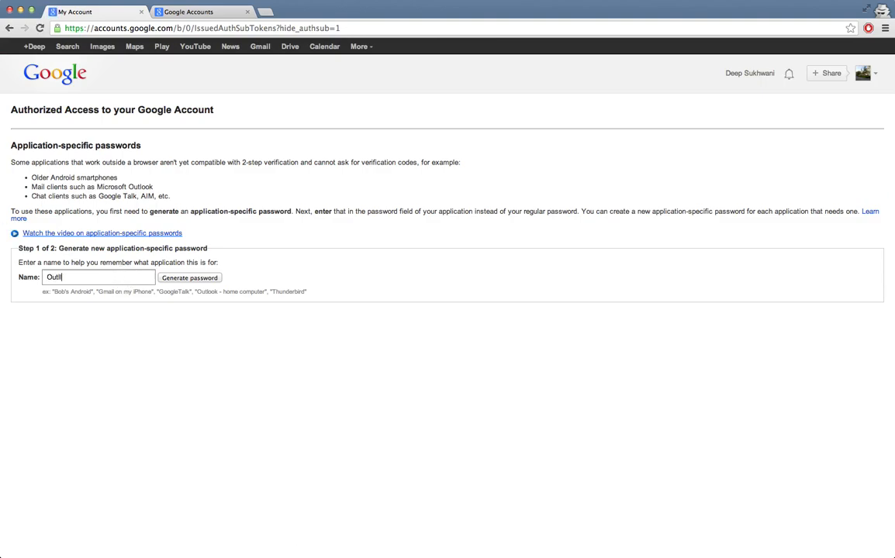
type("Apple Mail")
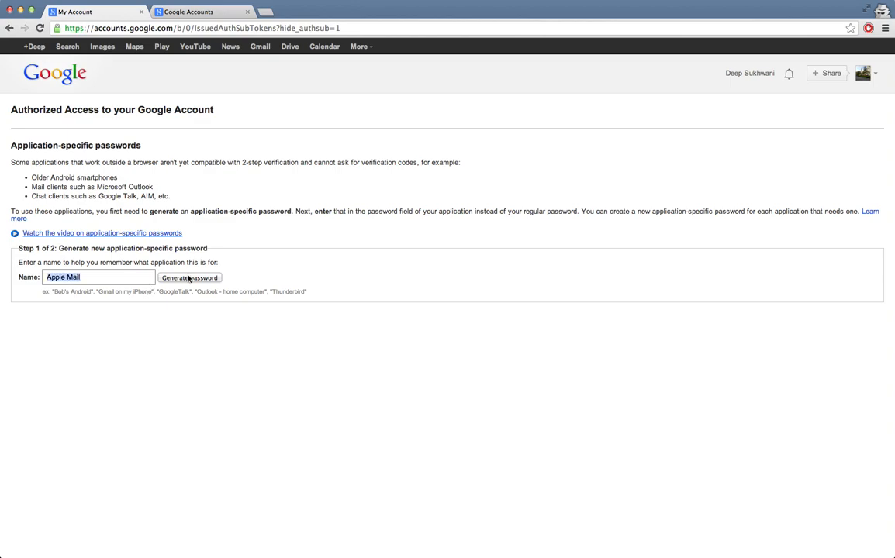
left_click(189, 278)
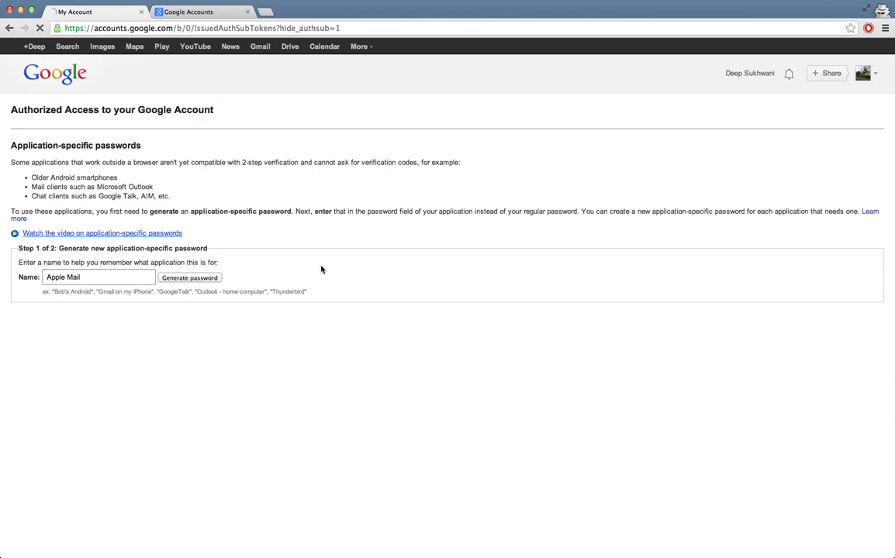
mouse_move(291, 293)
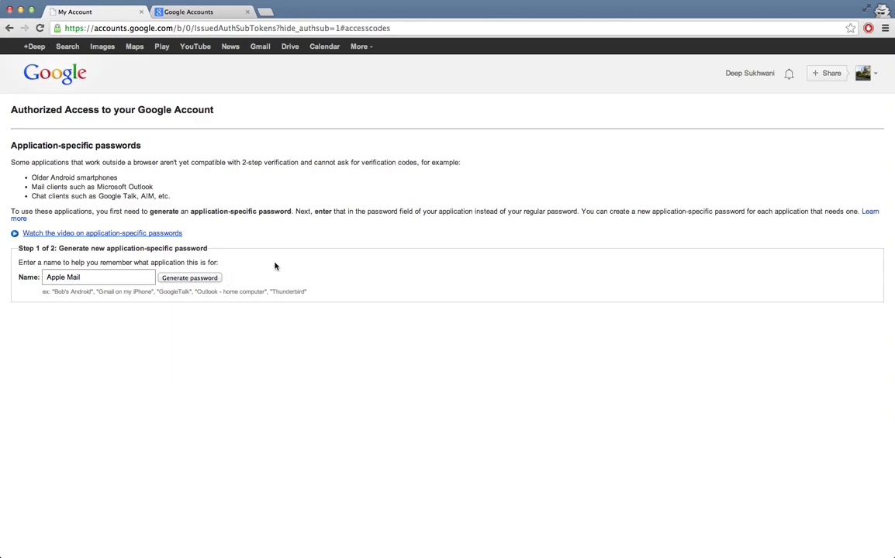
left_click(189, 277)
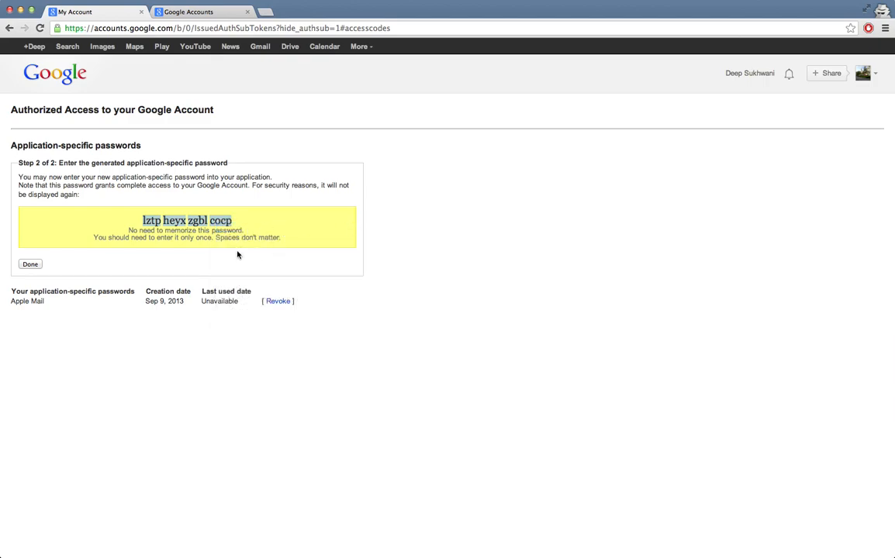
Step: Finish with the generated password via Done, returning to the access overview listing Apple Mail
left_click(31, 264)
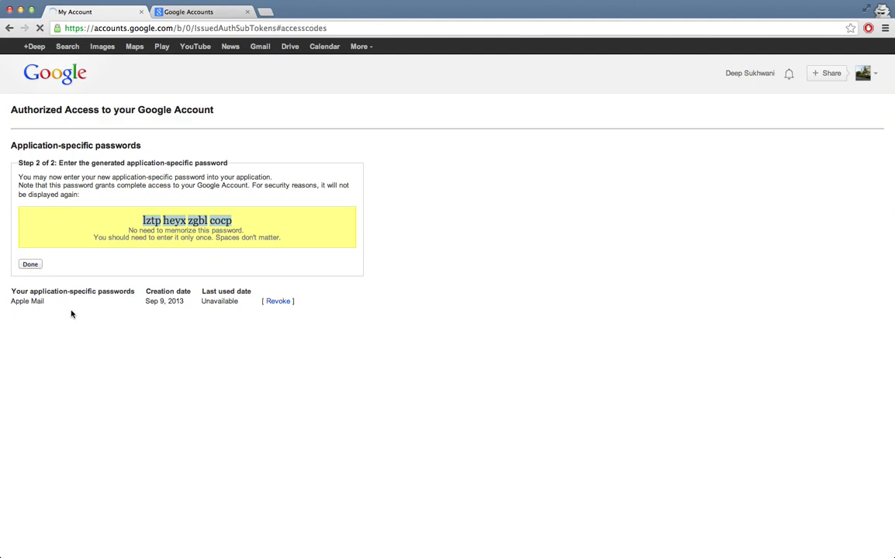
left_click(31, 264)
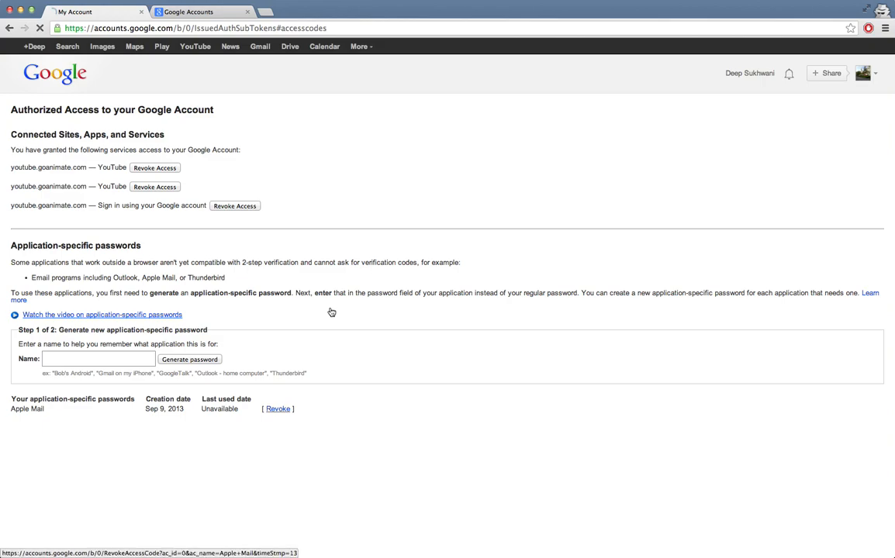
Step: Revoke the Apple Mail application-specific password so it no longer appears in the list
left_click(276, 409)
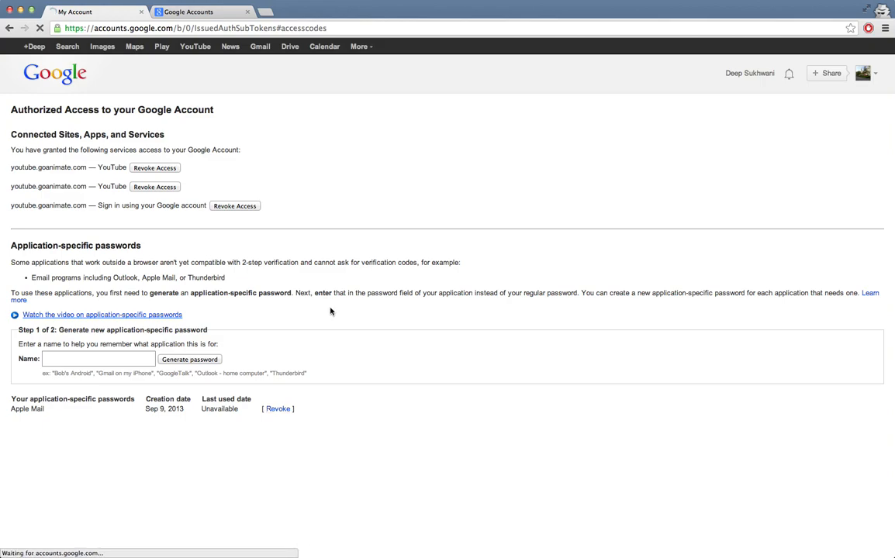
left_click(276, 409)
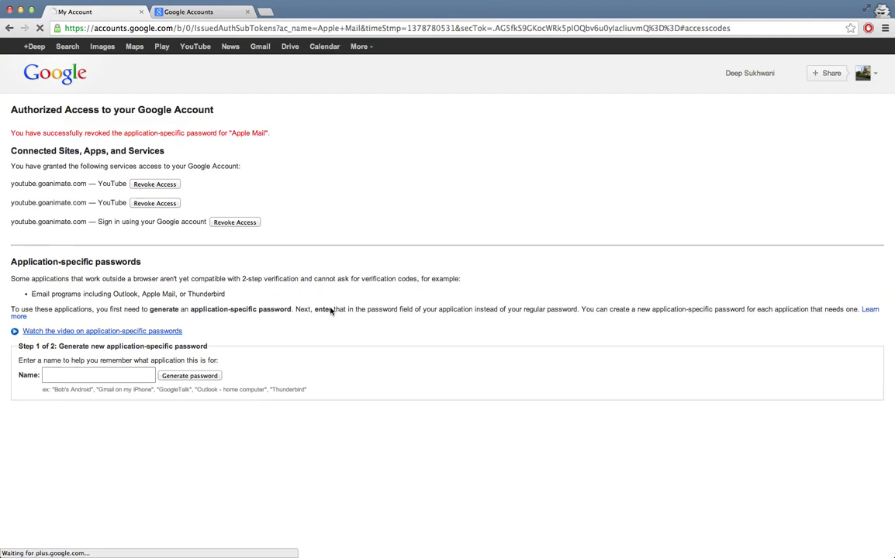